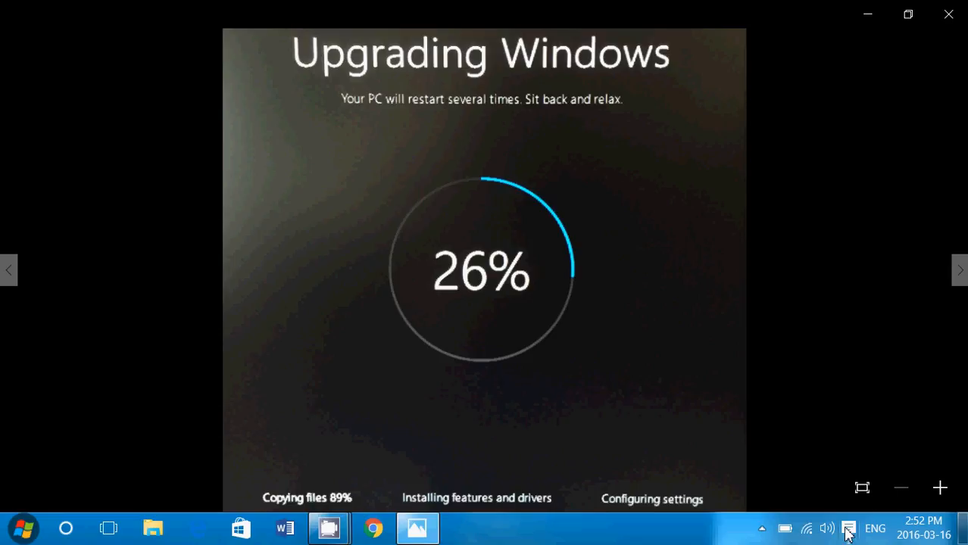
- Open the Settings app from the Action Centre's All settings tile
{"action": "left_click", "coordinate": [849, 528]}
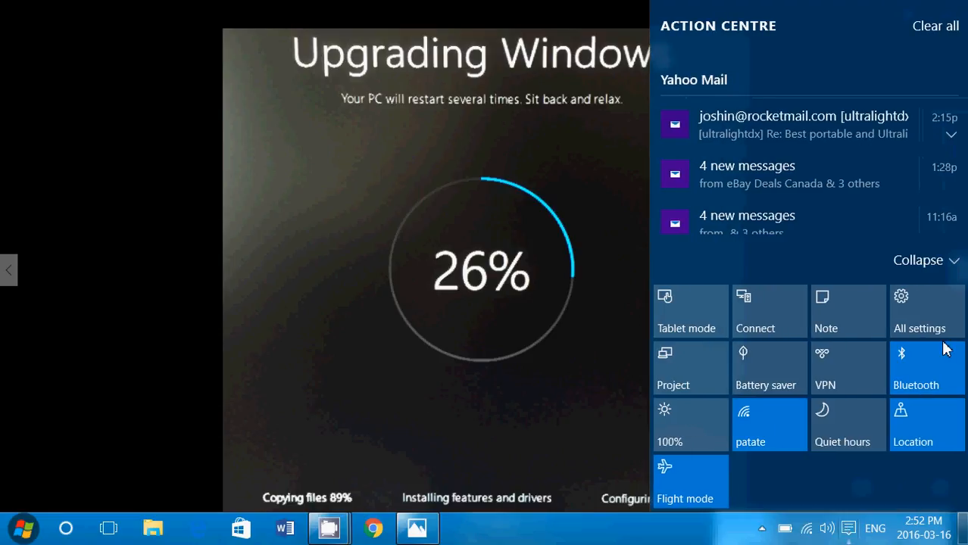
{"action": "left_click", "coordinate": [919, 311]}
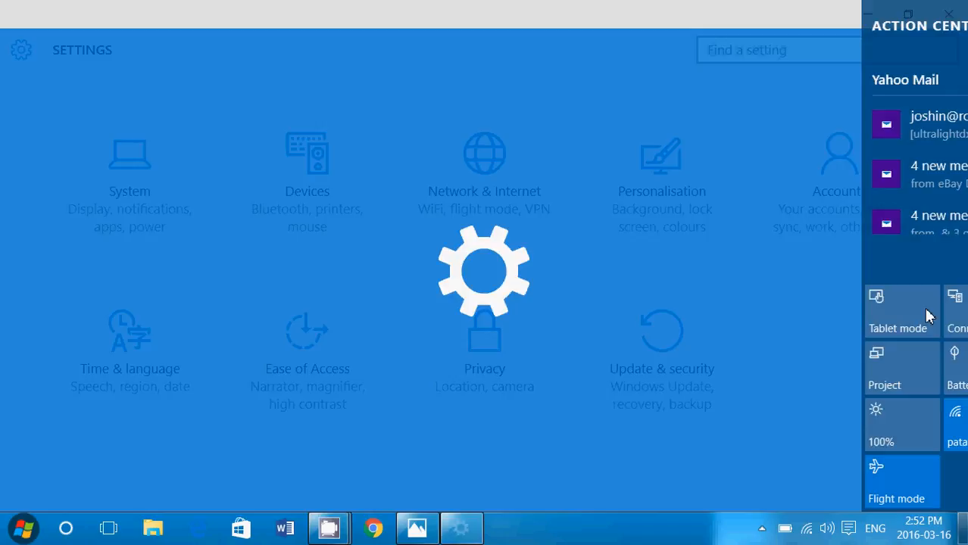
{"action": "left_click", "coordinate": [454, 303]}
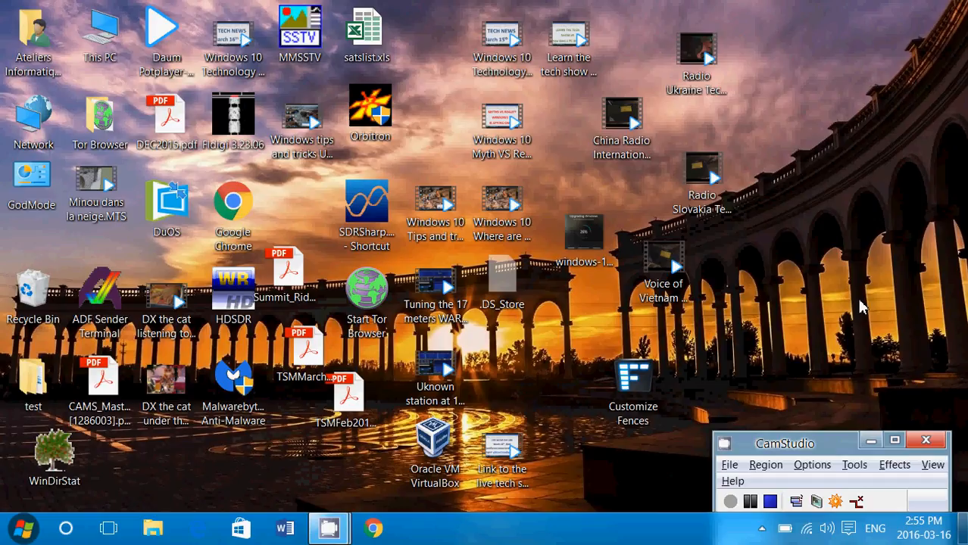
{"action": "mouse_move", "coordinate": [760, 443]}
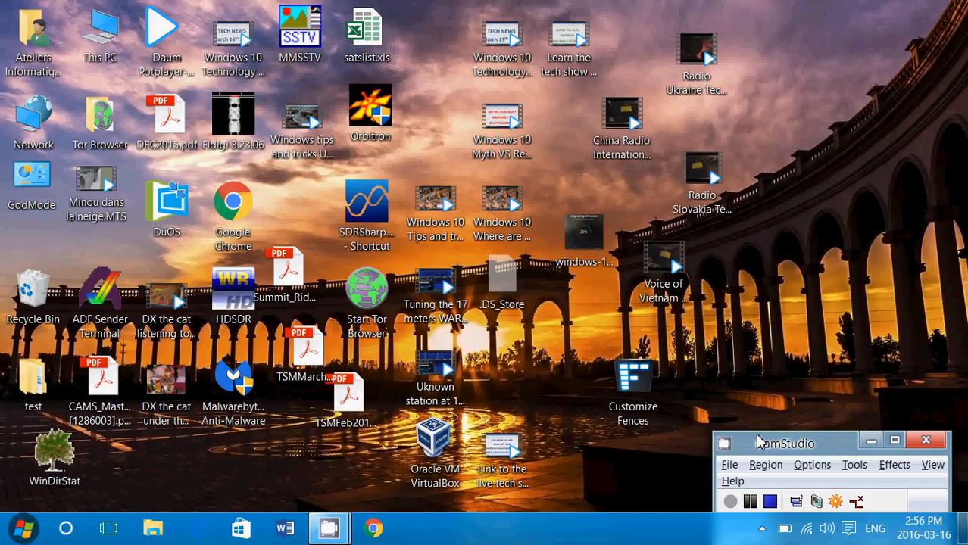
{"action": "mouse_move", "coordinate": [188, 534]}
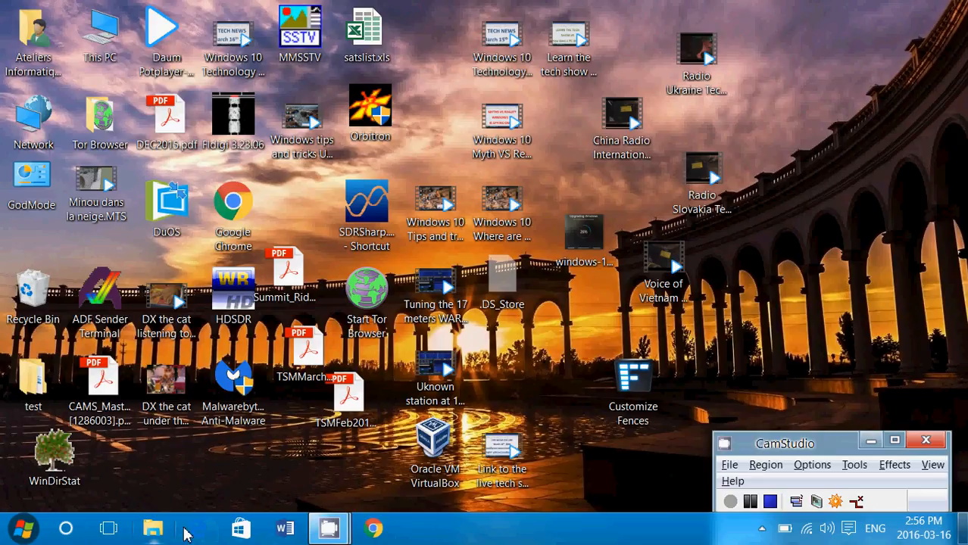
- In Edge, search Google for 'gwx control' and open the Ultimate Outsider download result
{"action": "left_click", "coordinate": [197, 528]}
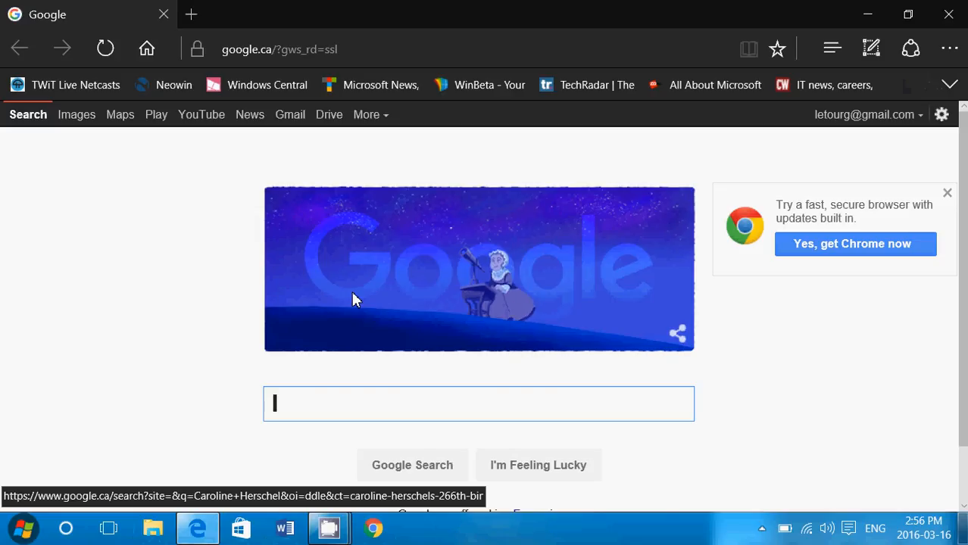
{"action": "type", "text": "gwx control panel"}
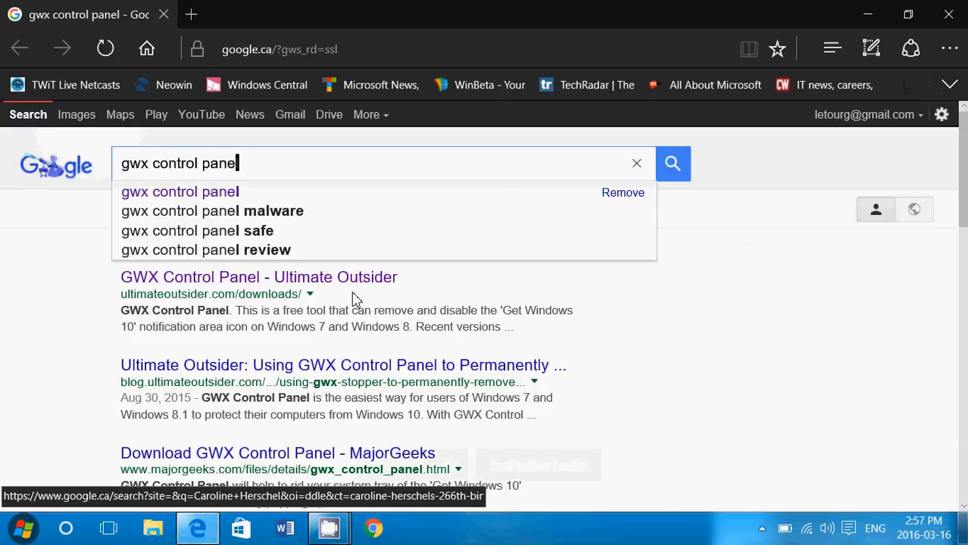
{"action": "left_click", "coordinate": [259, 277]}
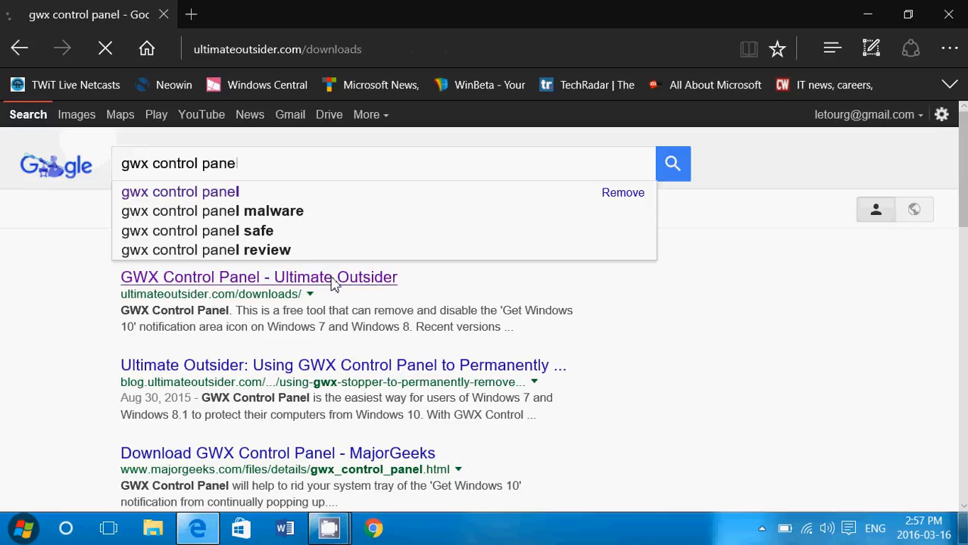
- Open the GWX Control Panel 1.7.2.0 download page on ultimateoutsider.com
{"action": "left_click", "coordinate": [258, 277]}
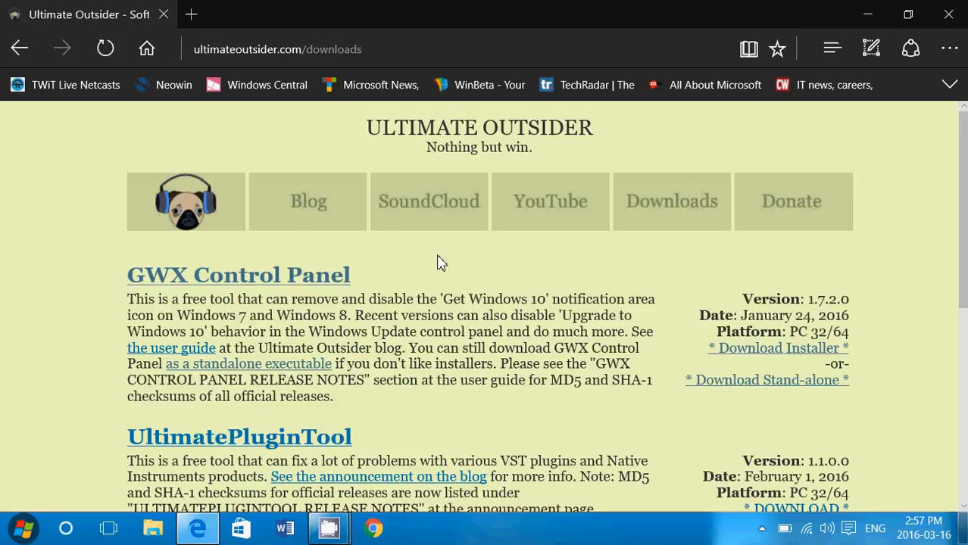
{"action": "mouse_move", "coordinate": [739, 297]}
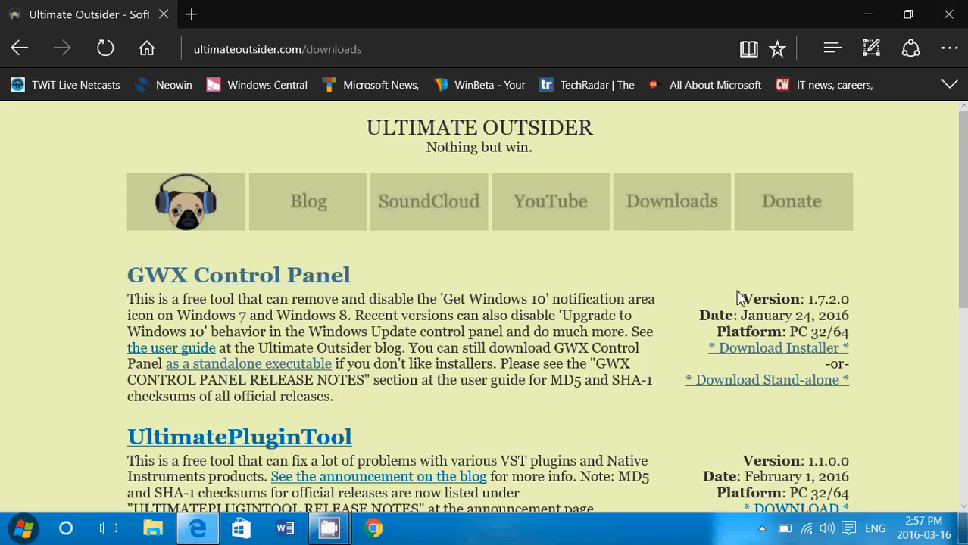
{"action": "mouse_move", "coordinate": [331, 290]}
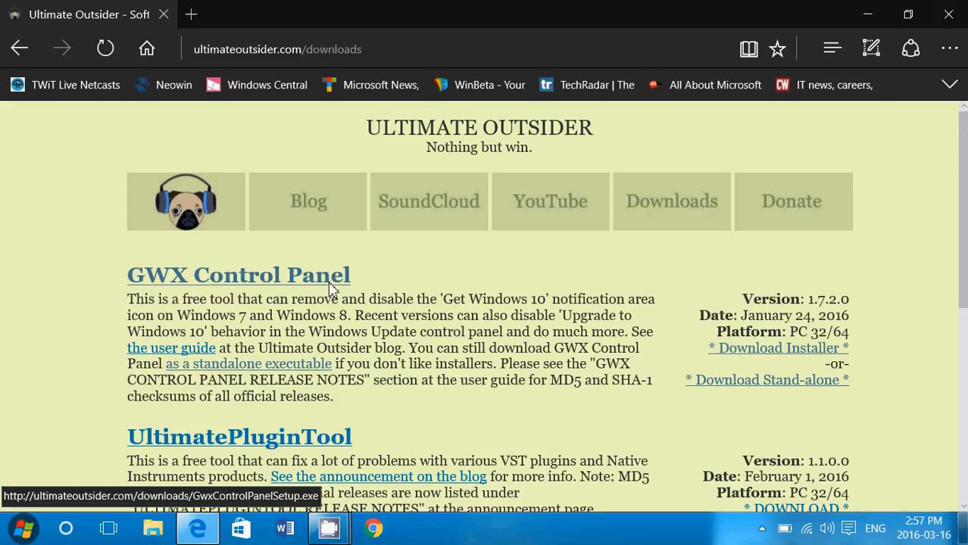
{"action": "mouse_move", "coordinate": [788, 303]}
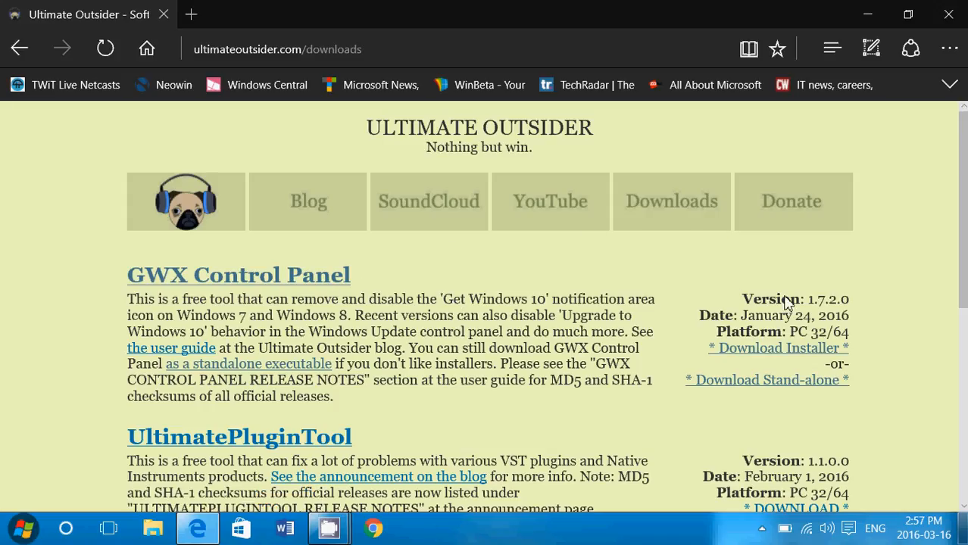
{"action": "mouse_move", "coordinate": [551, 360]}
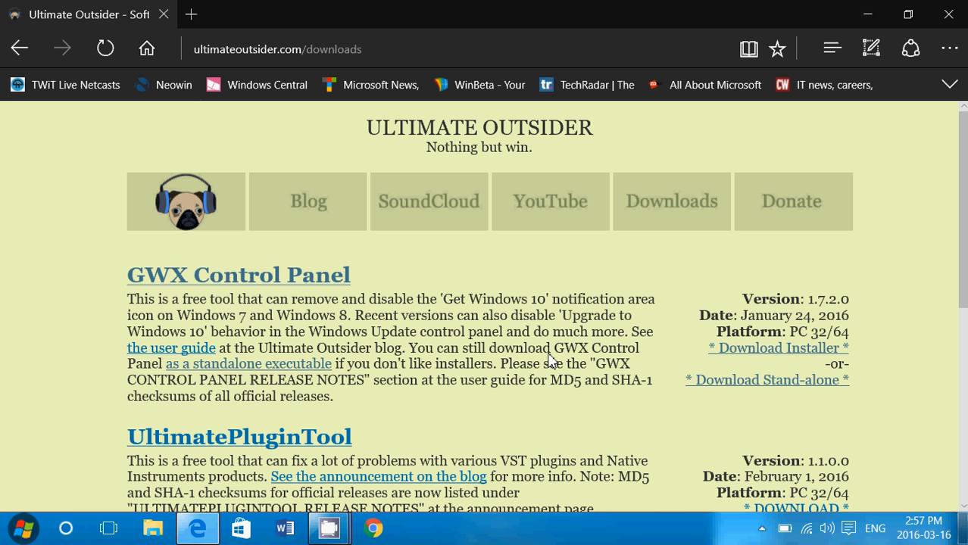
{"action": "mouse_move", "coordinate": [948, 14]}
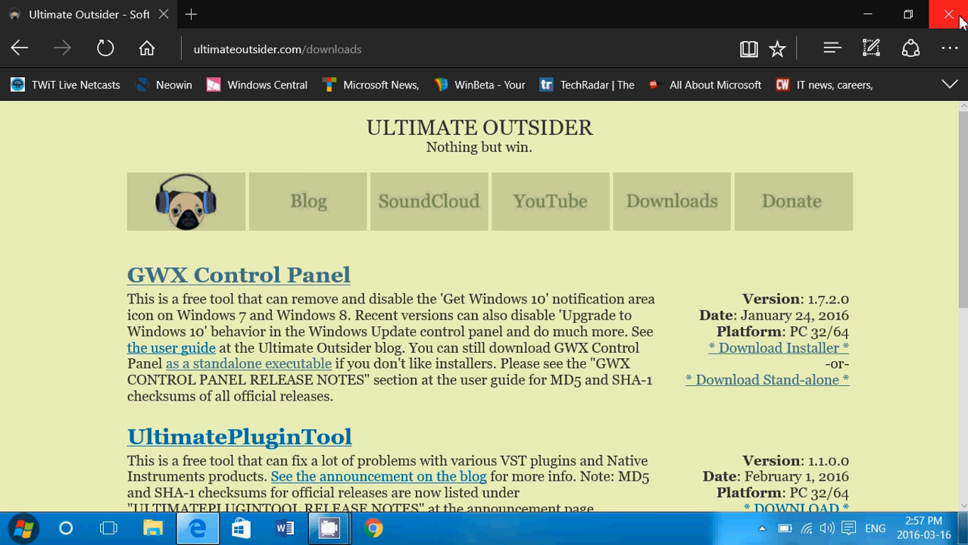
- Close Microsoft Edge with its top-right X button
{"action": "left_click", "coordinate": [949, 14]}
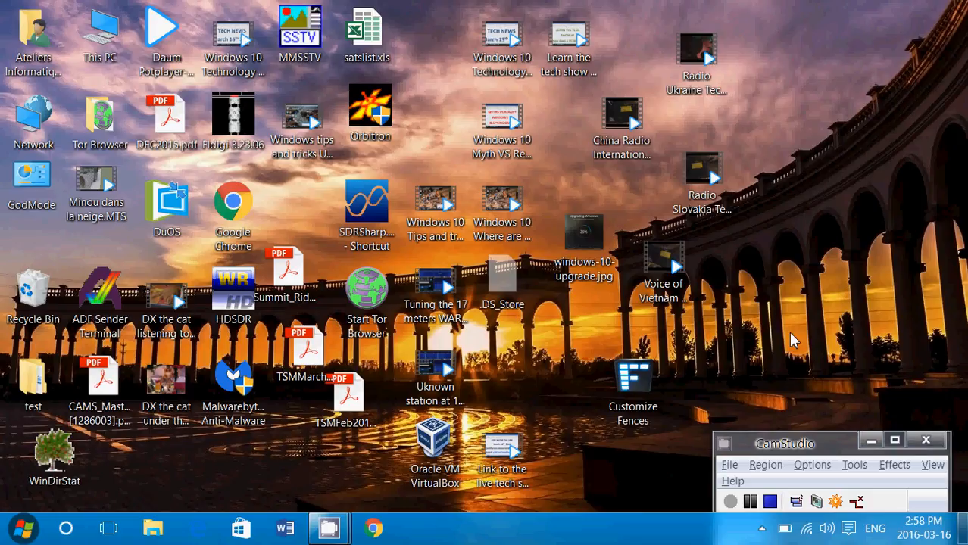
{"action": "mouse_move", "coordinate": [720, 493]}
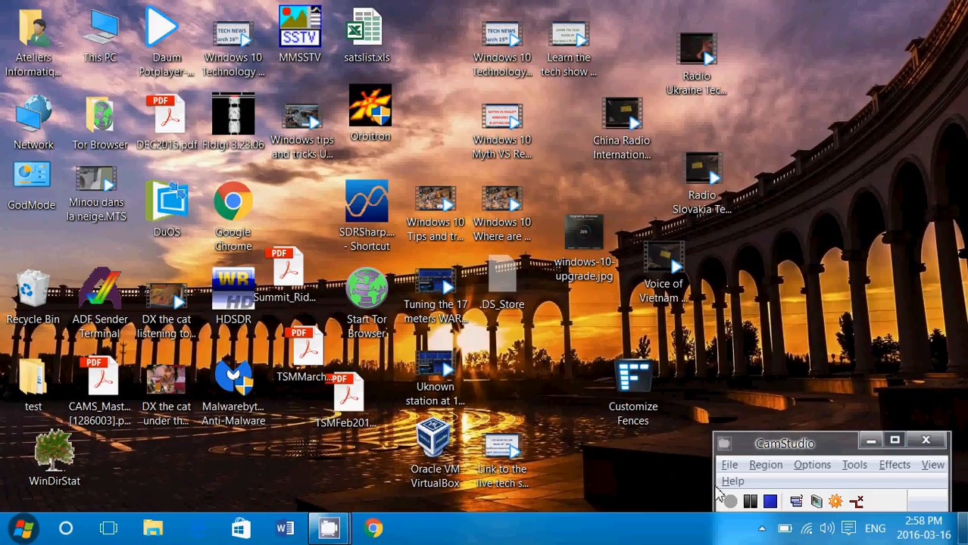